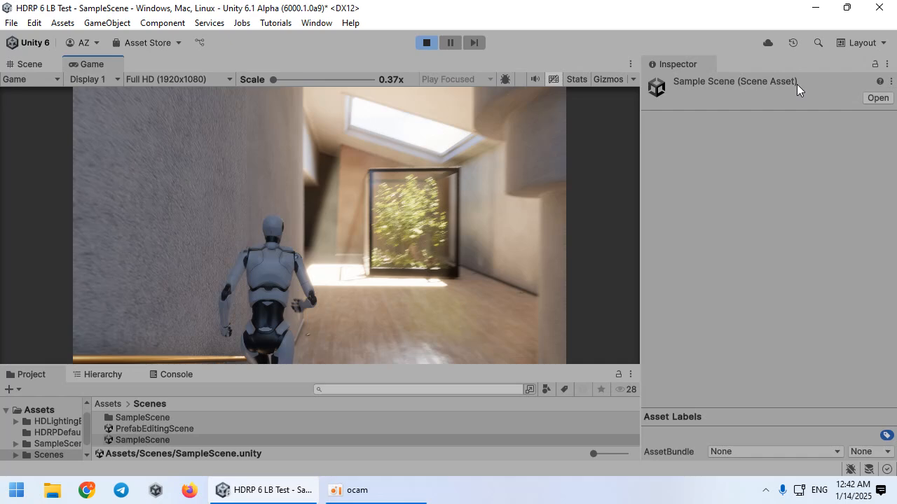
- Stop Play mode, expand the Lighting group in the Hierarchy and switch to the Scene view
{"action": "left_click", "coordinate": [426, 42]}
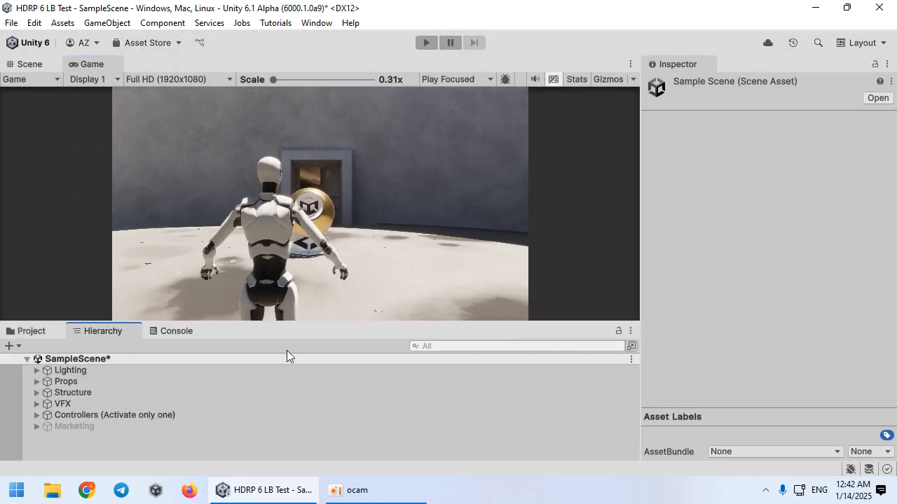
{"action": "left_click", "coordinate": [518, 345]}
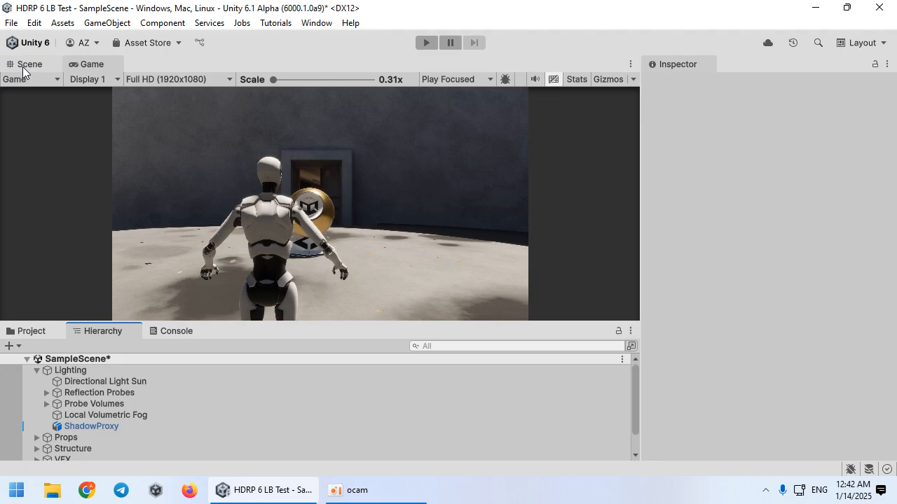
{"action": "left_click", "coordinate": [30, 65]}
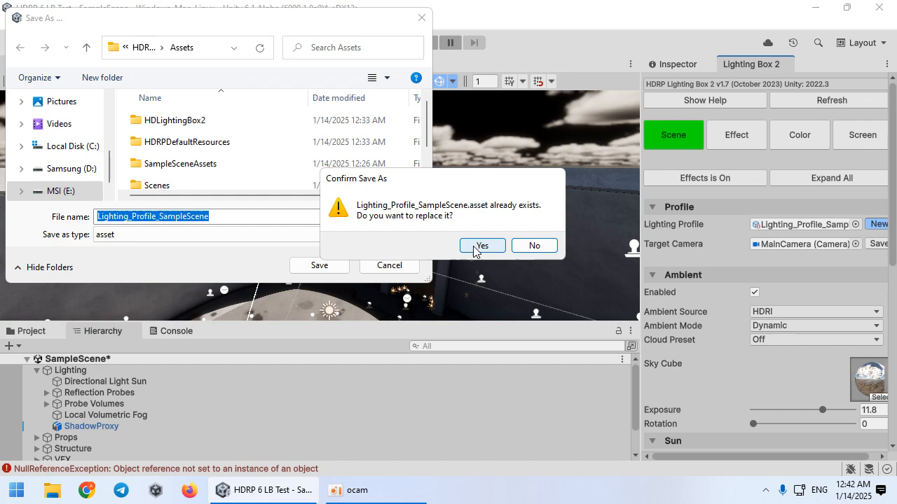
- Confirm overwriting the existing Lighting_Profile_SampleScene asset with the new profile
{"action": "left_click", "coordinate": [483, 245]}
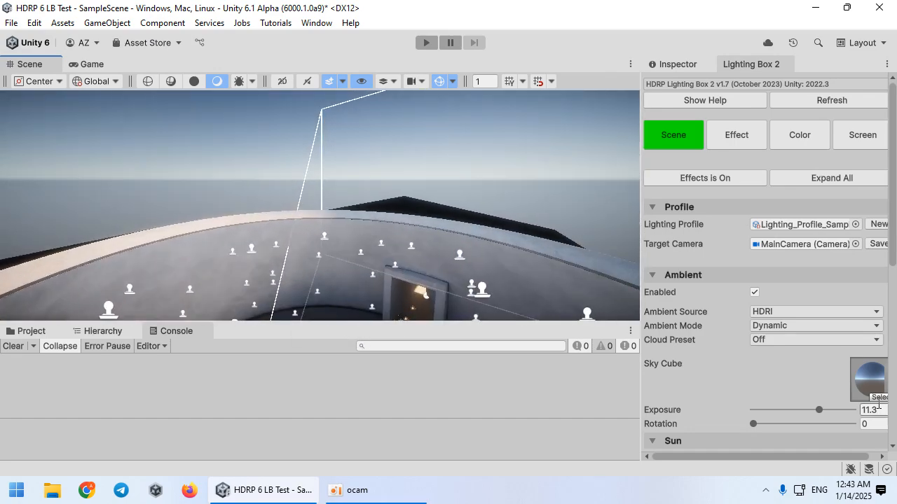
- Preview the 259 and 249 HDRI skies, then apply the 251-free-hdri-skies-com cloudy sunset cubemap
{"action": "left_click", "coordinate": [700, 284]}
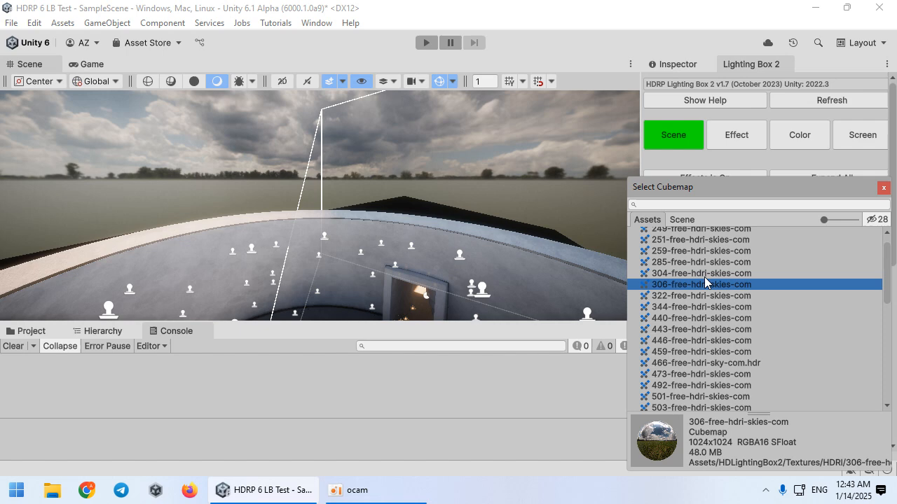
{"action": "double_click", "coordinate": [700, 284]}
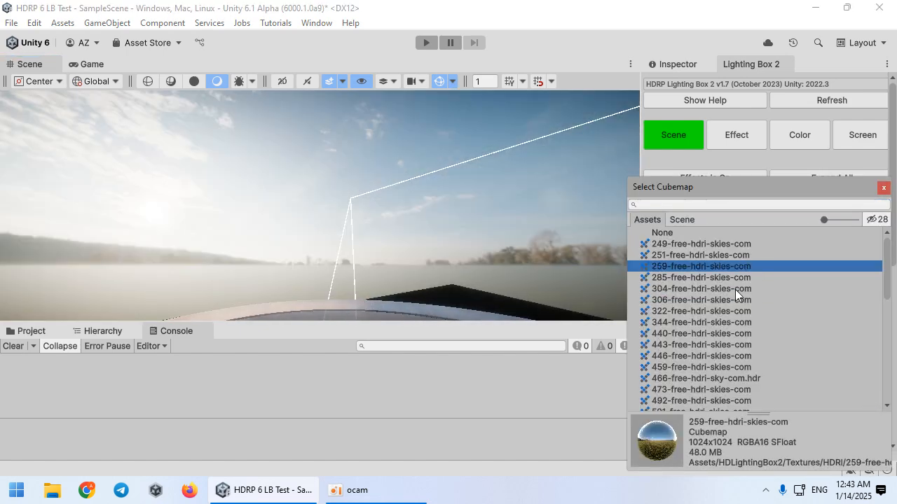
{"action": "left_click", "coordinate": [701, 244]}
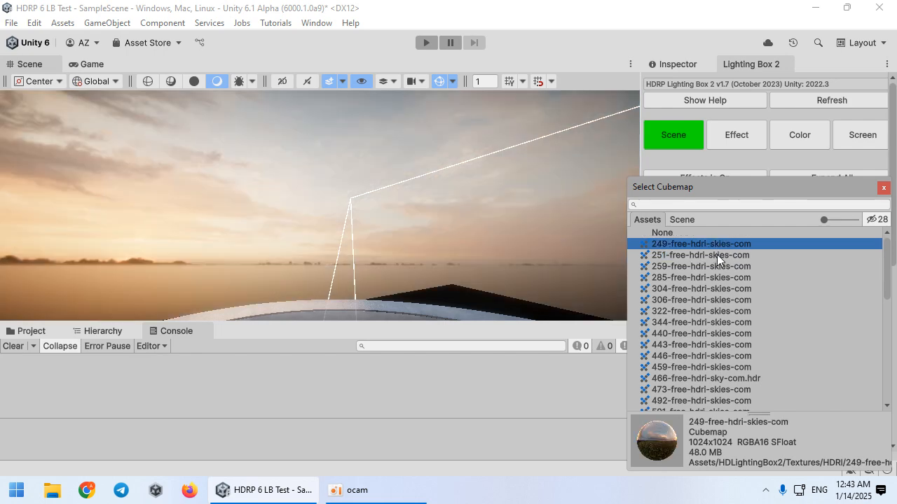
{"action": "left_click", "coordinate": [700, 255]}
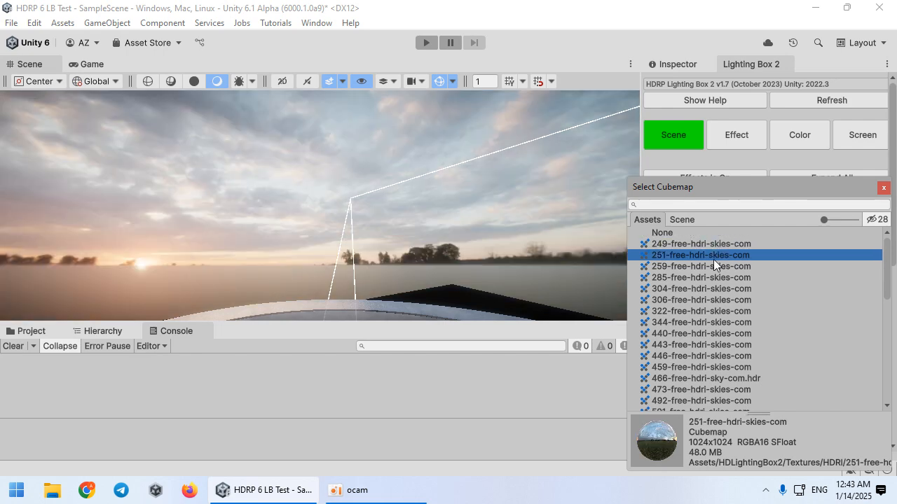
{"action": "double_click", "coordinate": [700, 255]}
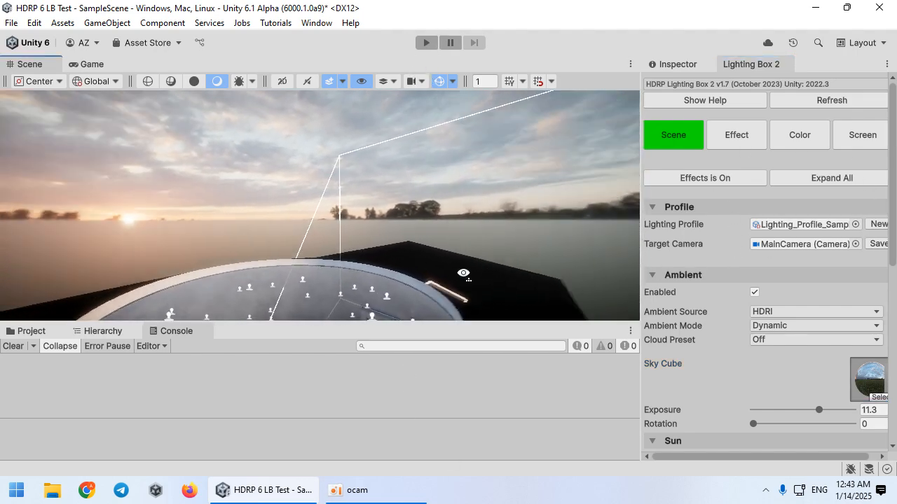
- Raise the Fixed Exposure in Color grading to 10.6 and return to the Scene settings
{"action": "left_click", "coordinate": [798, 134]}
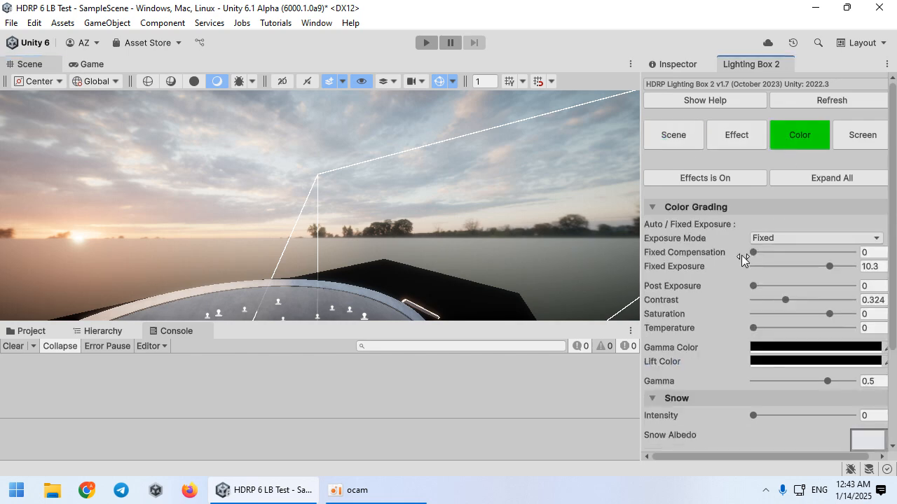
{"action": "left_click", "coordinate": [830, 268]}
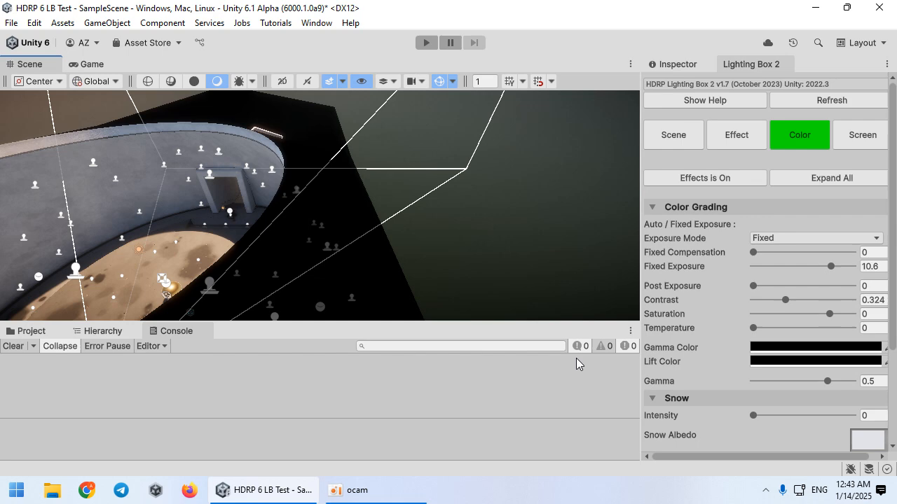
{"action": "left_click", "coordinate": [672, 134]}
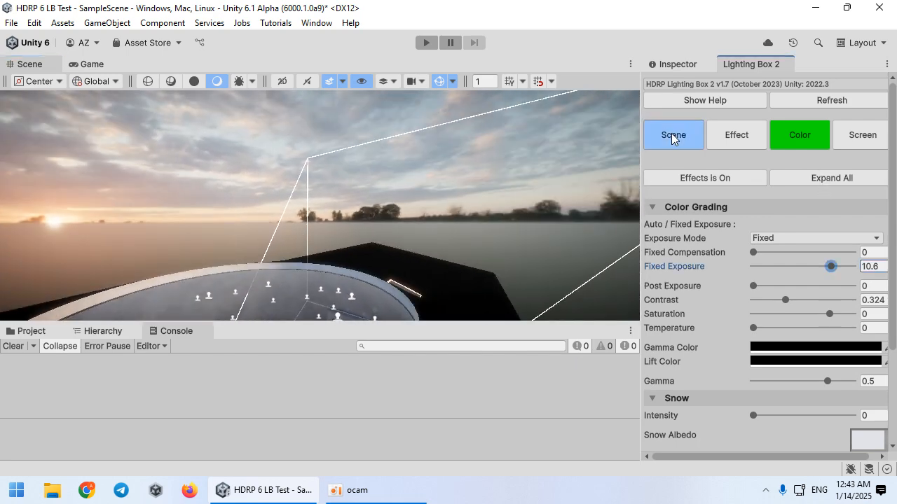
{"action": "left_click", "coordinate": [673, 134]}
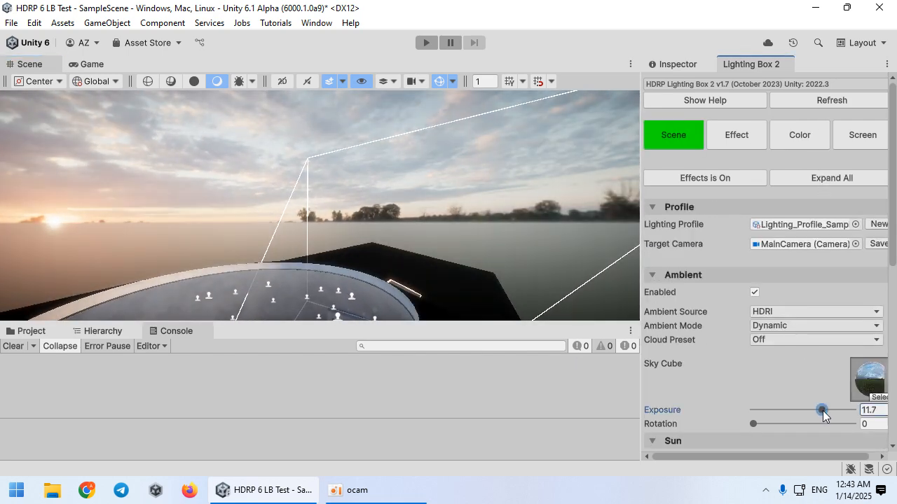
- Raise the HDRI sky Ambient Exposure to 11.8 and look into the building
{"action": "left_click_drag", "start_coordinate": [822, 409], "coordinate": [822, 409]}
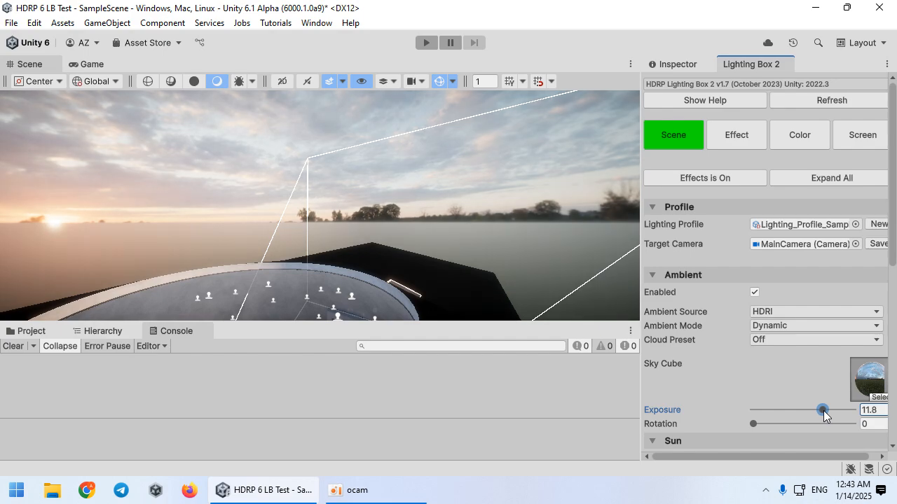
{"action": "left_click_drag", "start_coordinate": [824, 409], "coordinate": [804, 409]}
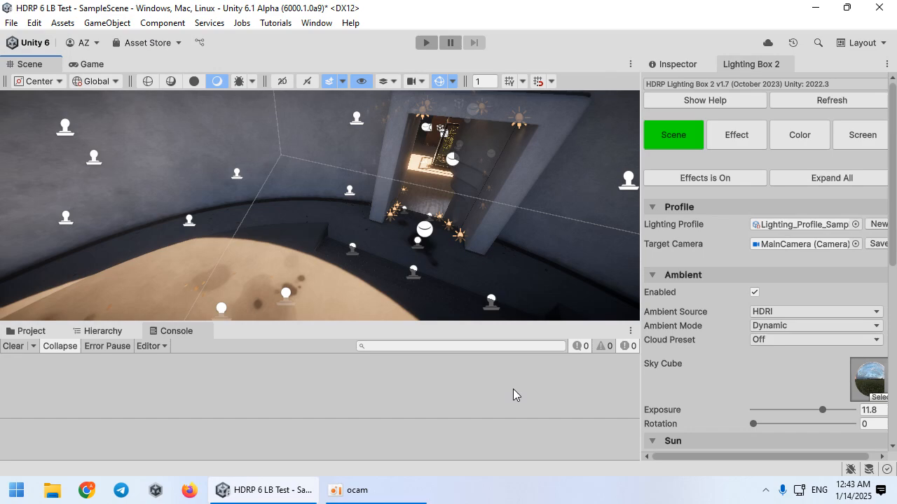
{"action": "left_click_drag", "start_coordinate": [516, 395], "coordinate": [376, 269]}
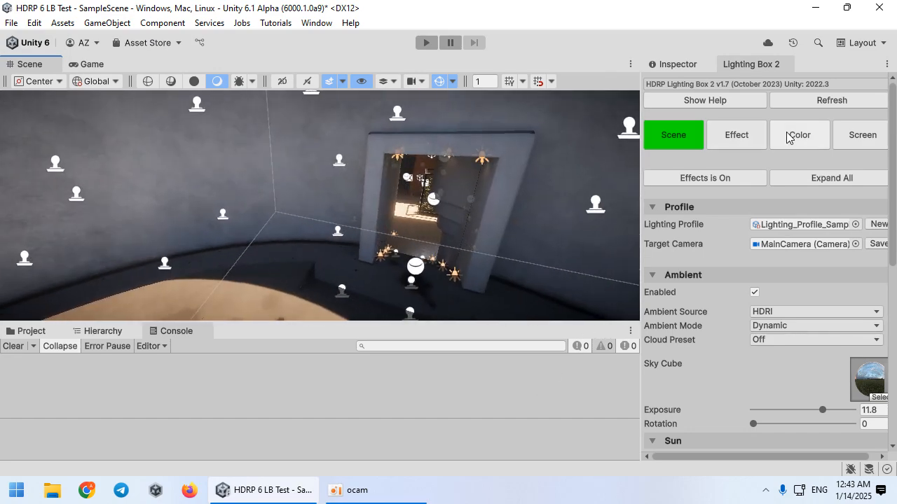
- Switch exposure to Automatic with 2.34 compensation, range −1 to 14, center-weighted metering, and run the game
{"action": "left_click", "coordinate": [799, 135]}
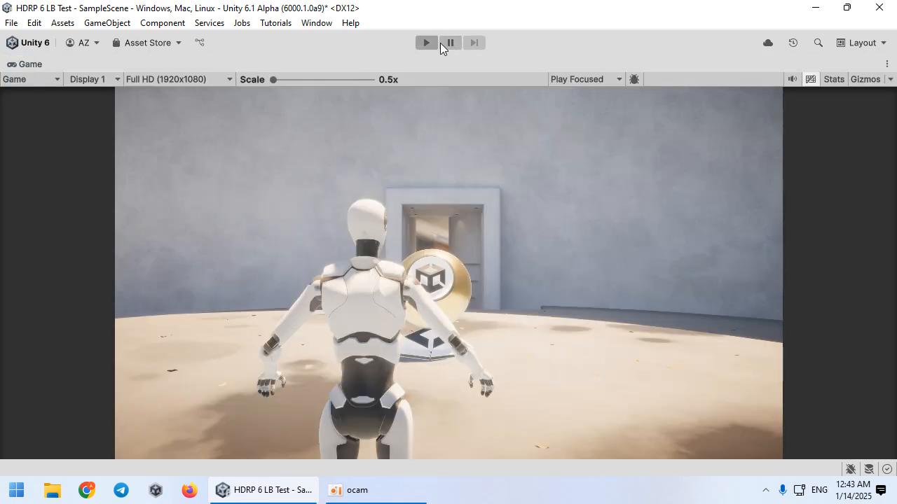
{"action": "left_click", "coordinate": [426, 42]}
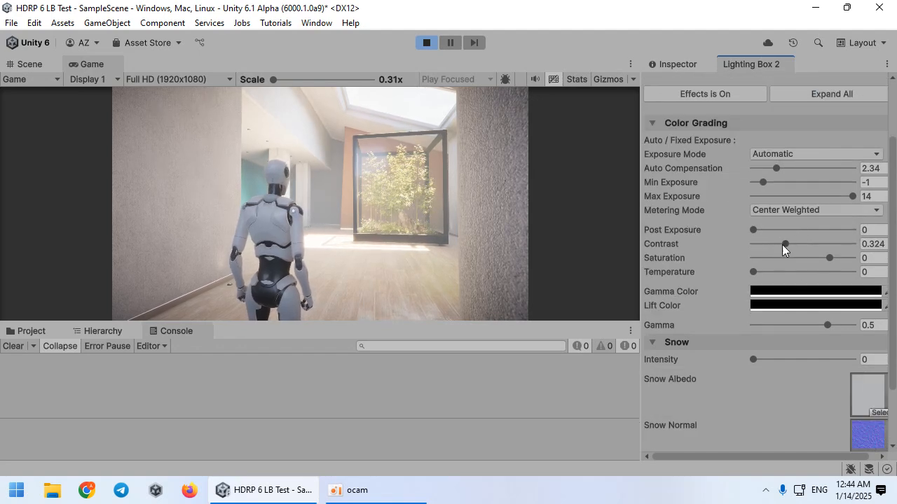
- Raise contrast to 0.69 and lower gamma to about 0.26–0.29
{"action": "left_click_drag", "start_coordinate": [785, 243], "coordinate": [833, 244]}
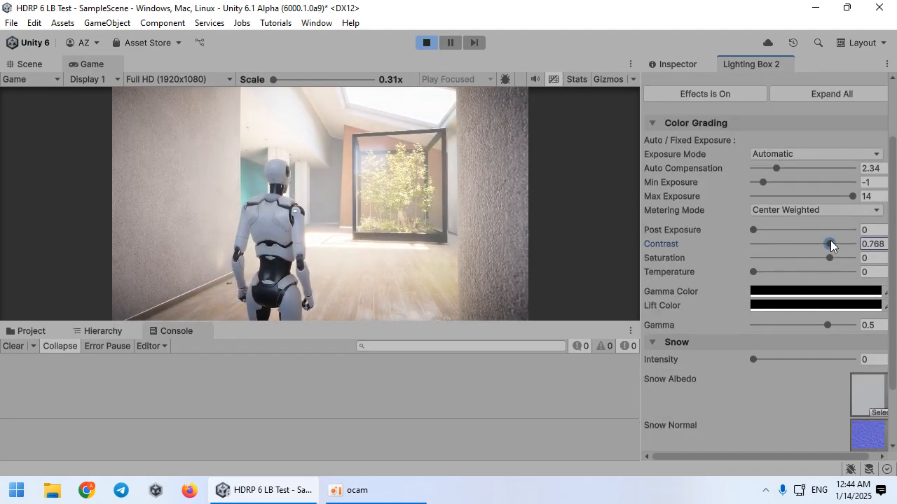
{"action": "left_click_drag", "start_coordinate": [829, 243], "coordinate": [820, 244]}
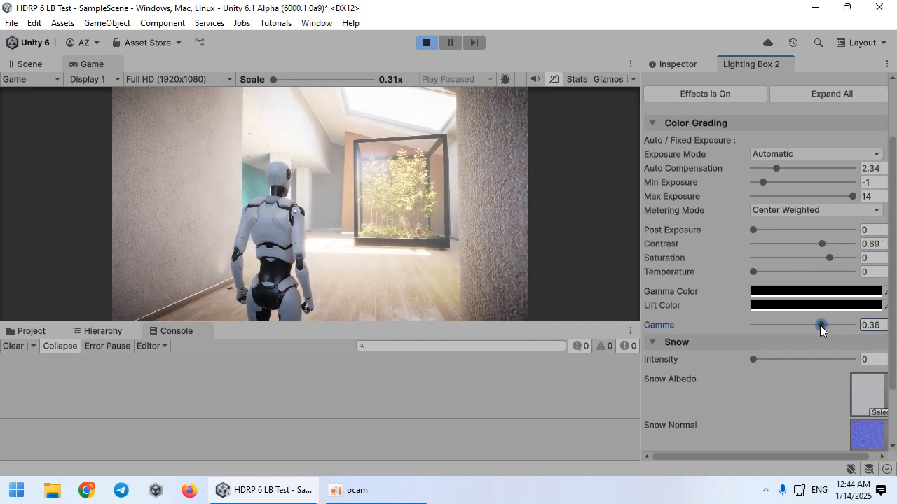
{"action": "left_click_drag", "start_coordinate": [821, 325], "coordinate": [816, 325]}
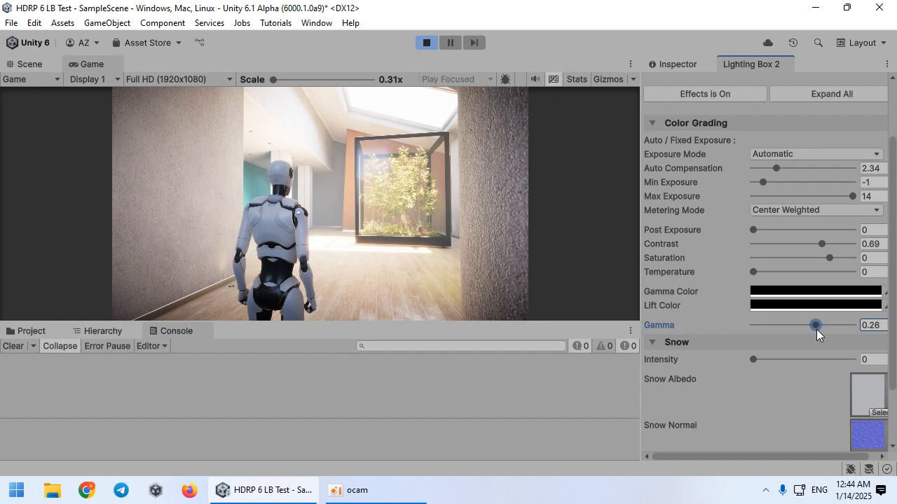
{"action": "left_click_drag", "start_coordinate": [816, 325], "coordinate": [817, 325]}
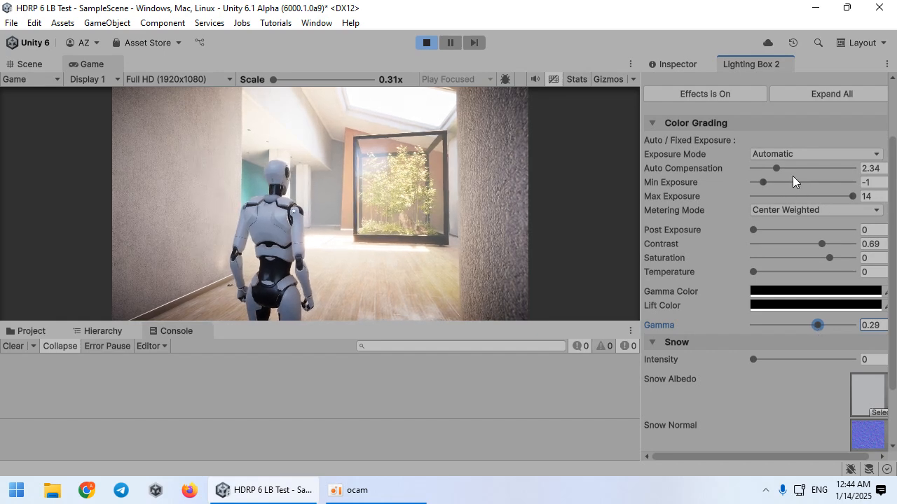
- Lower the automatic exposure compensation from 2.34 to about 1.78
{"action": "left_click_drag", "start_coordinate": [777, 168], "coordinate": [764, 168]}
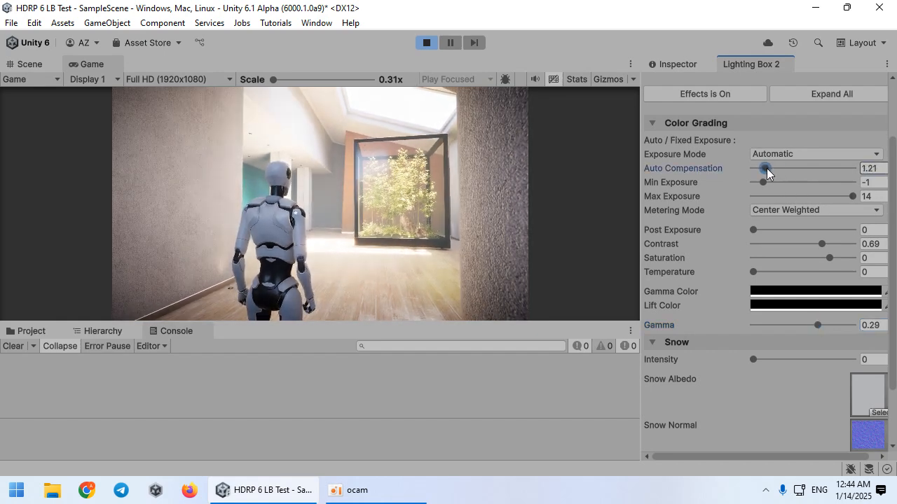
{"action": "left_click_drag", "start_coordinate": [765, 168], "coordinate": [774, 168]}
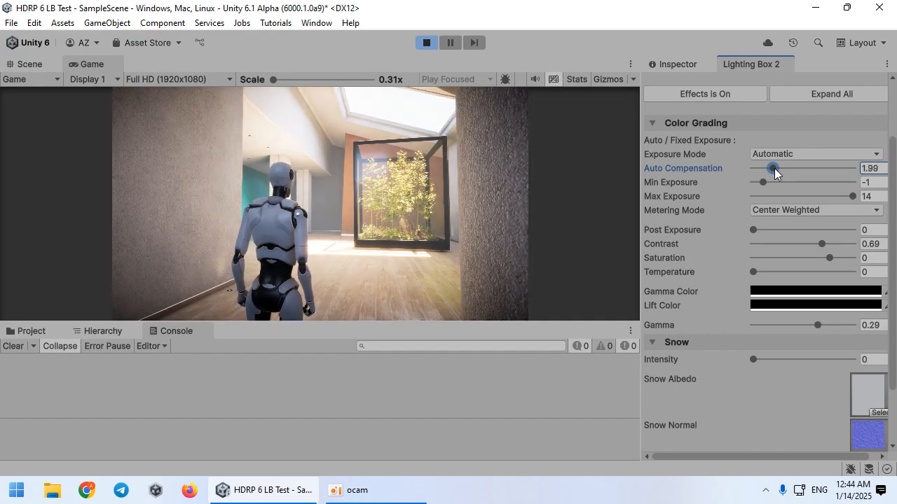
{"action": "left_click_drag", "start_coordinate": [773, 168], "coordinate": [770, 168]}
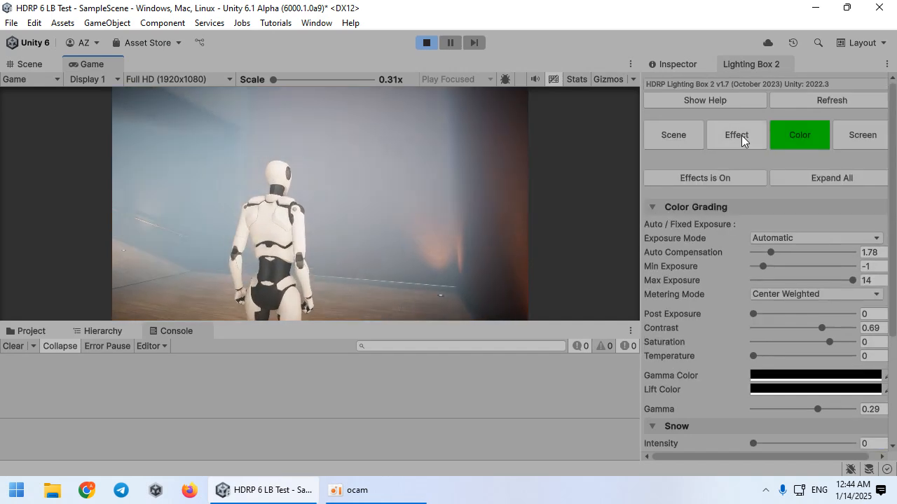
- Enable fog with attenuation 1200, max height 700 and max distance 5000, then select the sun light
{"action": "left_click", "coordinate": [737, 134]}
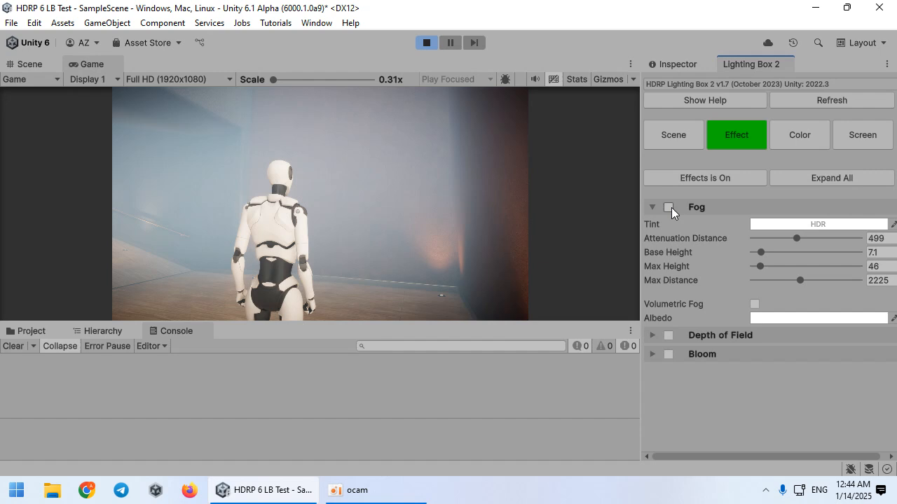
{"action": "left_click", "coordinate": [667, 208]}
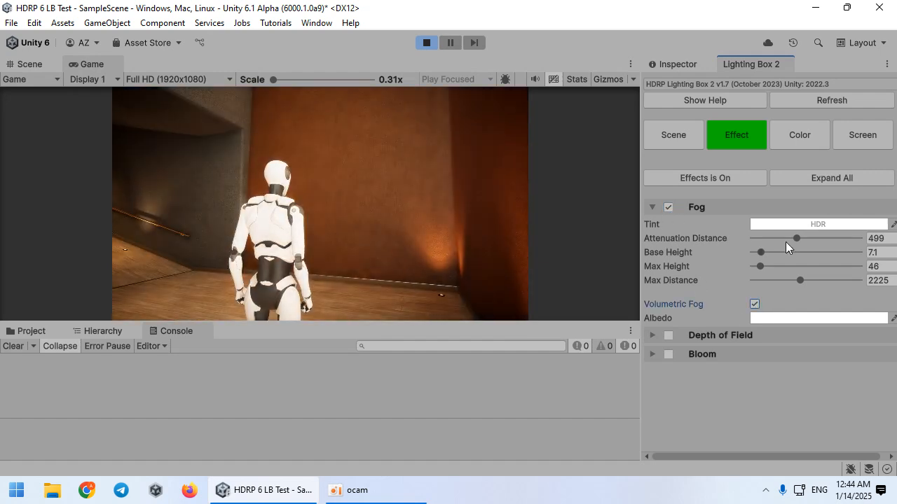
{"action": "left_click_drag", "start_coordinate": [796, 238], "coordinate": [857, 239]}
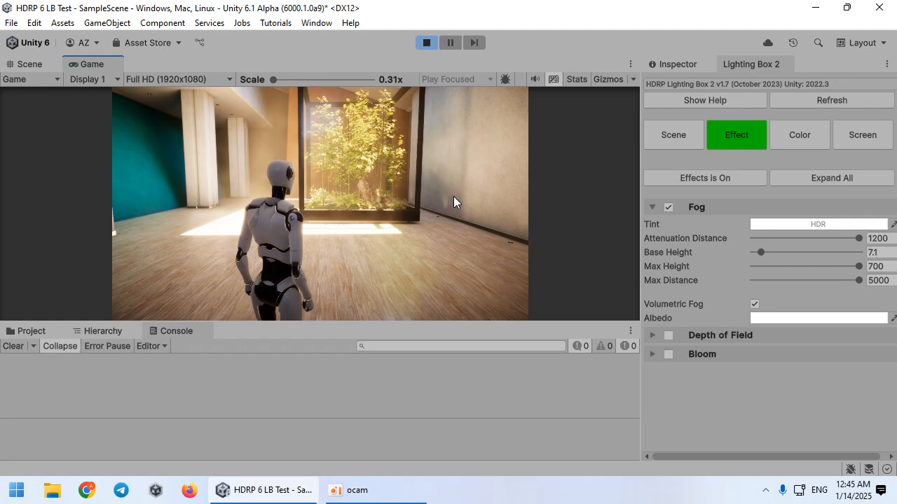
{"action": "left_click", "coordinate": [672, 135]}
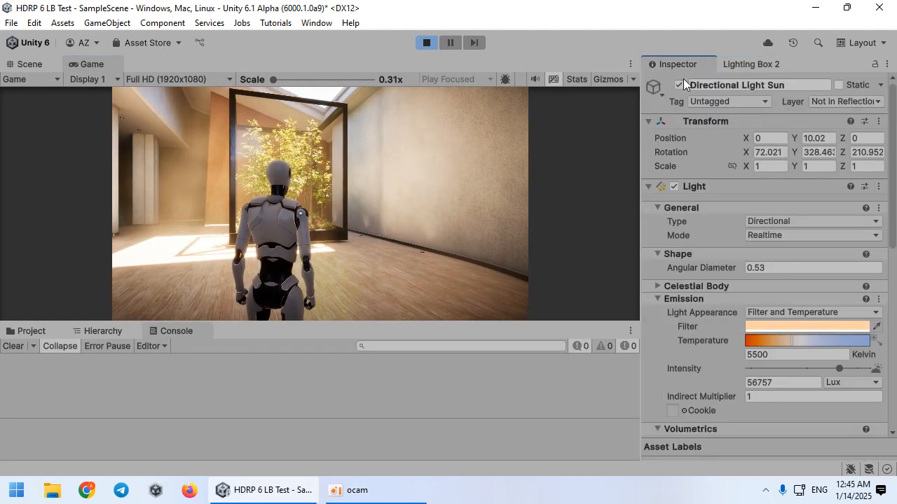
- Raise the sun light's Volumetrics multiplier to about 4.1 for stronger light shafts
{"action": "scroll", "scroll_direction": "down", "scroll_amount": 3}
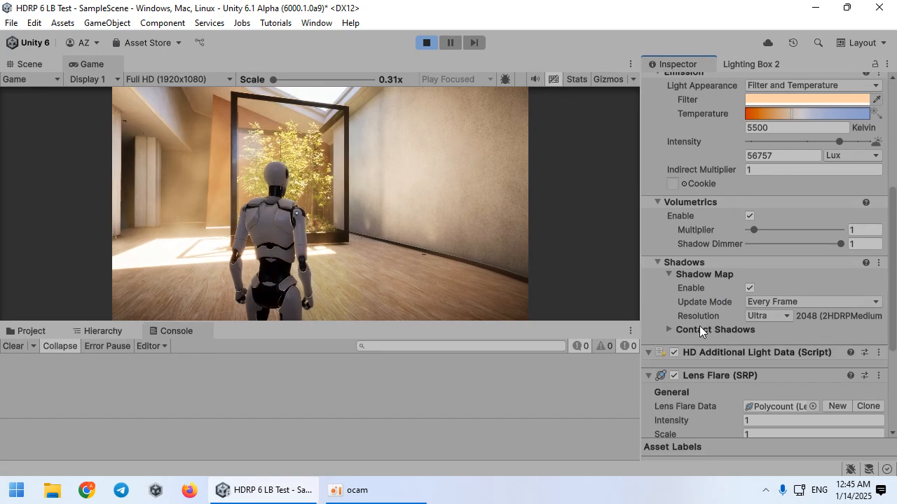
{"action": "left_click_drag", "start_coordinate": [754, 230], "coordinate": [770, 229]}
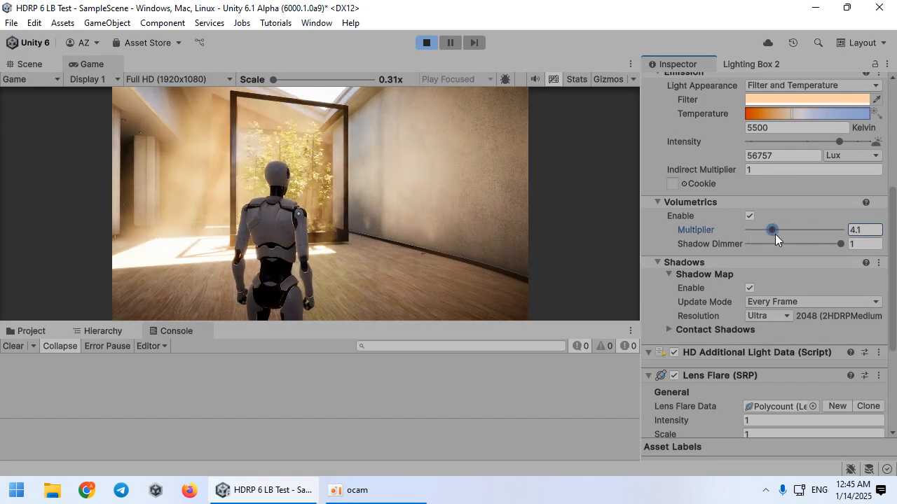
{"action": "left_click_drag", "start_coordinate": [771, 230], "coordinate": [787, 230]}
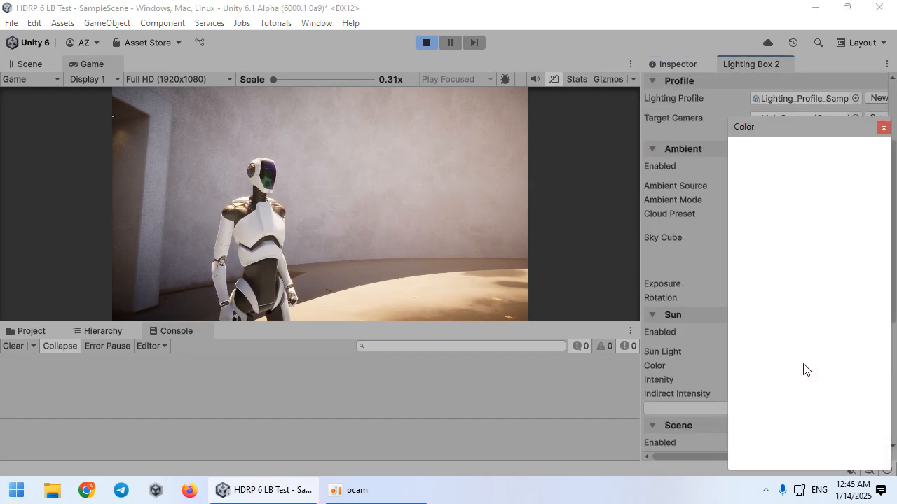
- Tint Gamma Color pale blue and Lift Color green, with gamma lowered to -0.06
{"action": "left_click", "coordinate": [883, 126]}
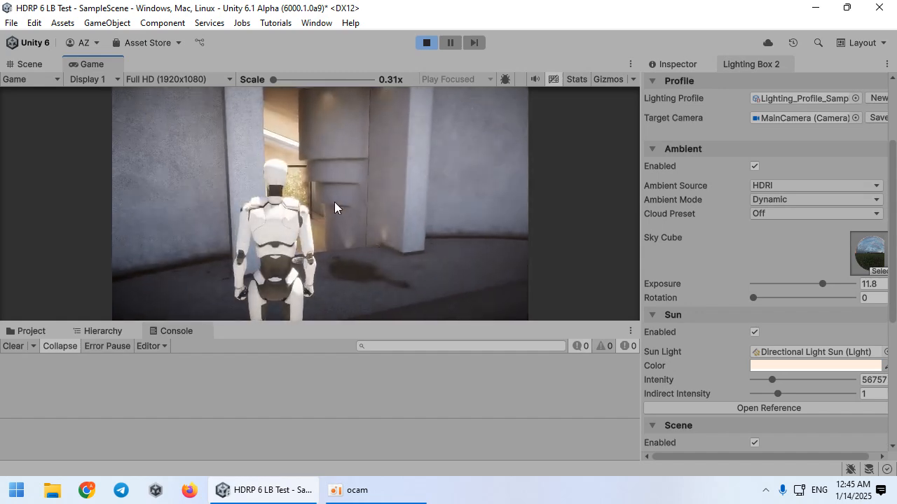
{"action": "left_click", "coordinate": [672, 134]}
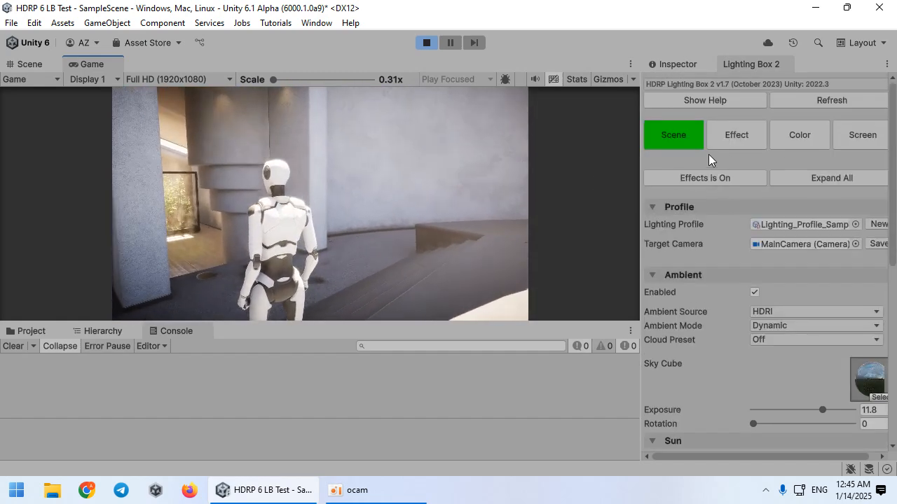
{"action": "scroll", "scroll_direction": "down", "scroll_amount": 3}
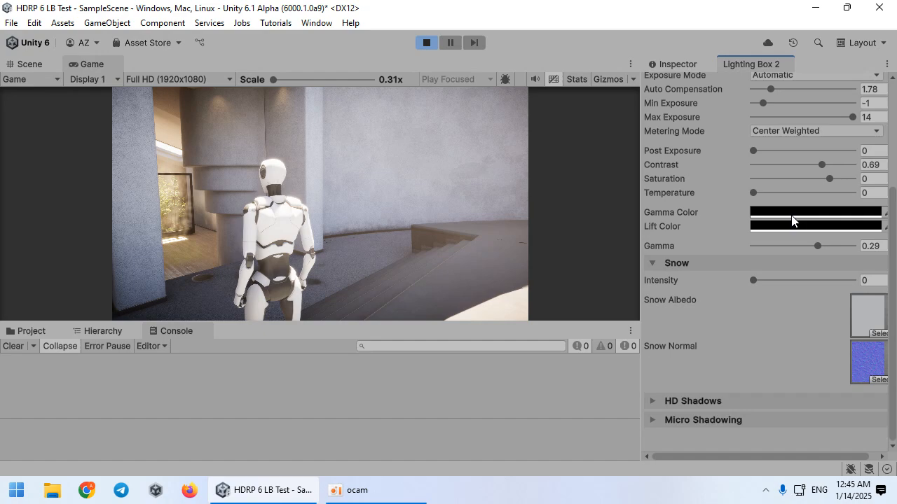
{"action": "left_click", "coordinate": [815, 212]}
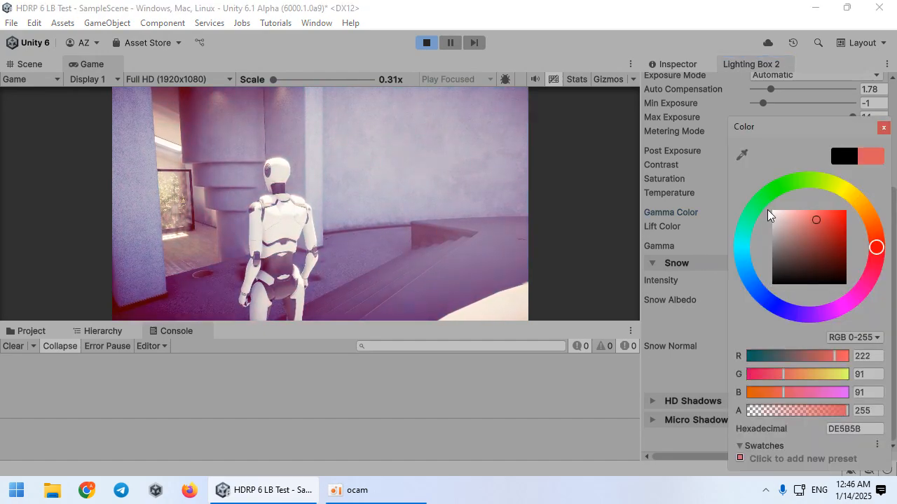
{"action": "left_click", "coordinate": [821, 256]}
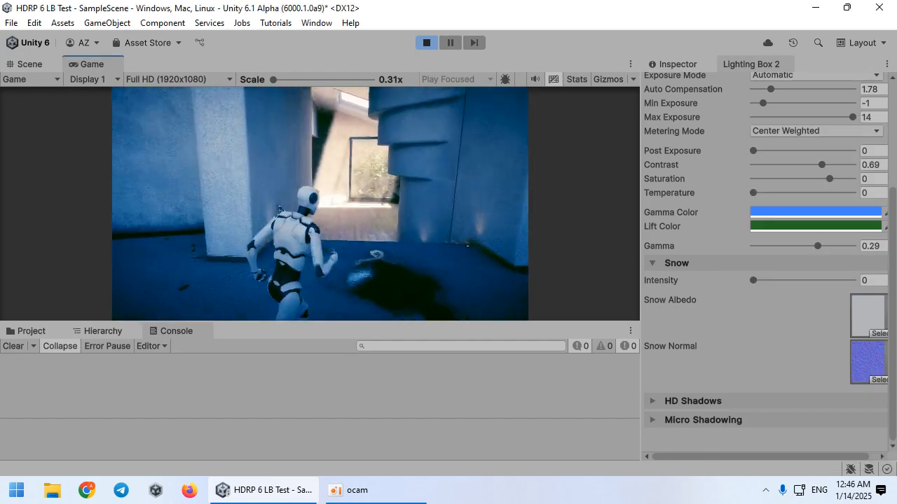
{"action": "left_click", "coordinate": [815, 212]}
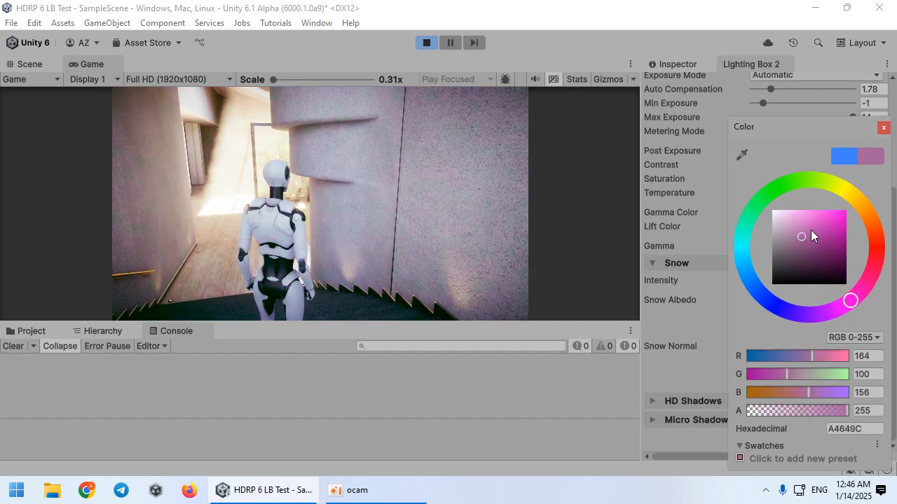
{"action": "left_click_drag", "start_coordinate": [802, 235], "coordinate": [762, 297]}
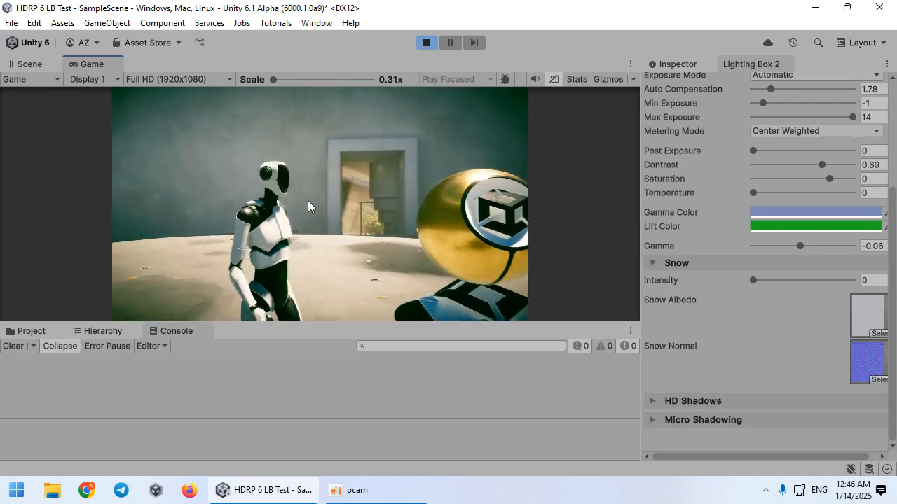
- Enable Chromatic Aberration in Screen effects and expand Screen Space Reflections at High quality
{"action": "left_click", "coordinate": [862, 134]}
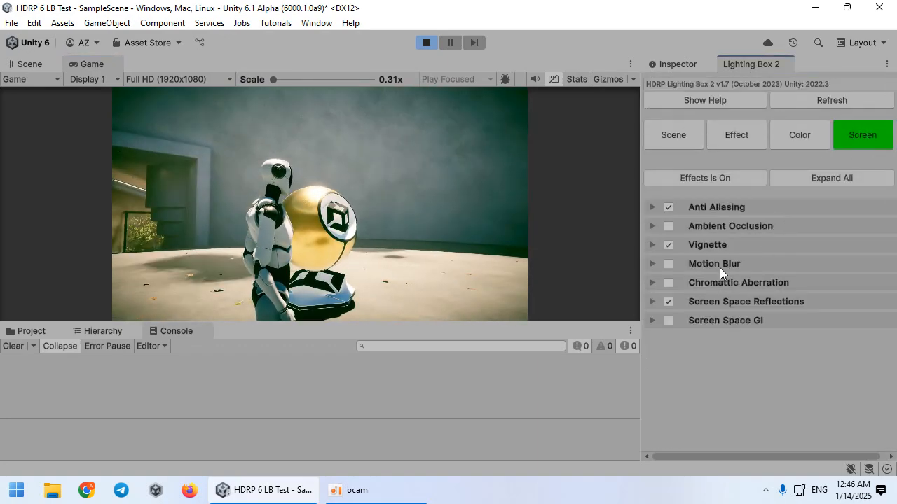
{"action": "left_click", "coordinate": [667, 283]}
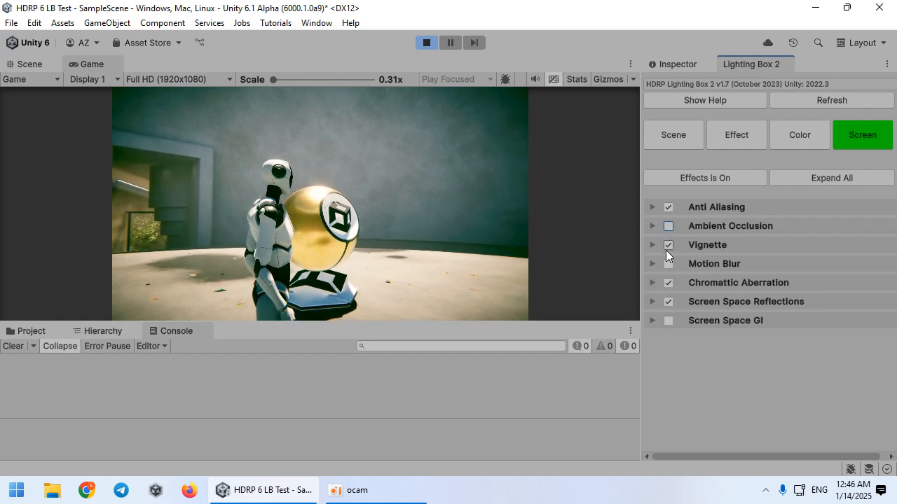
{"action": "left_click", "coordinate": [652, 301]}
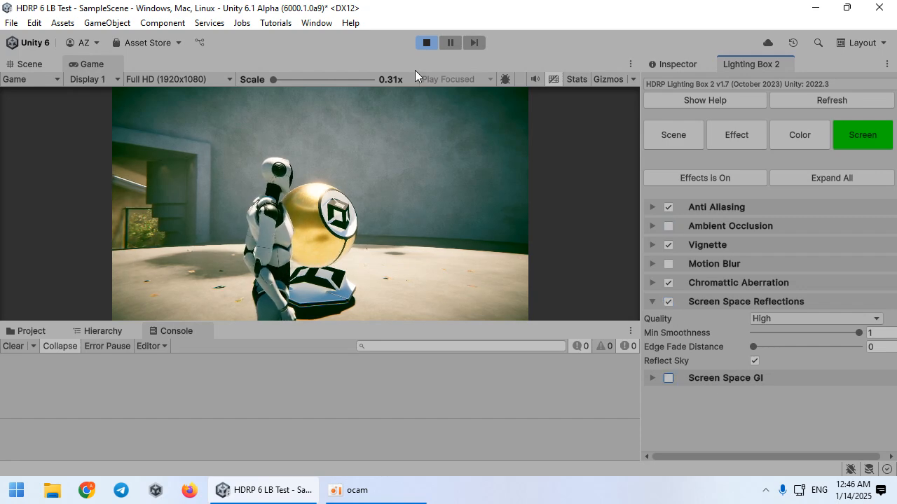
{"action": "left_click", "coordinate": [375, 490]}
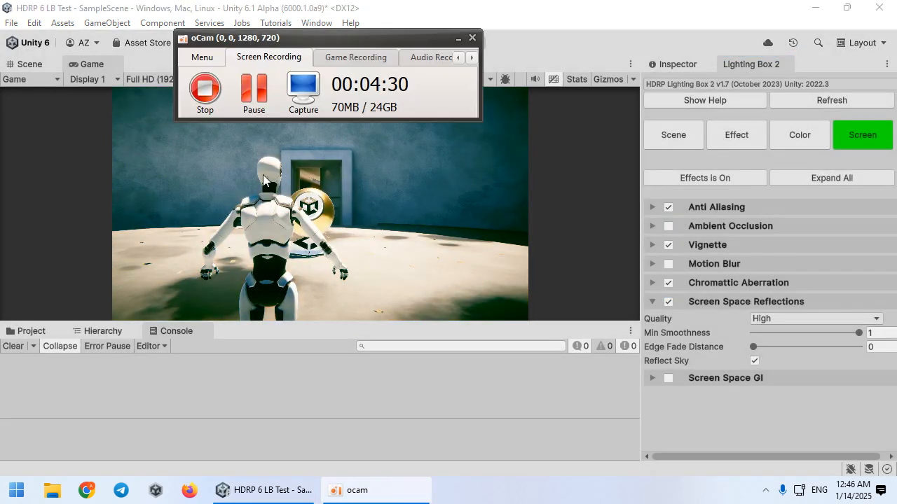